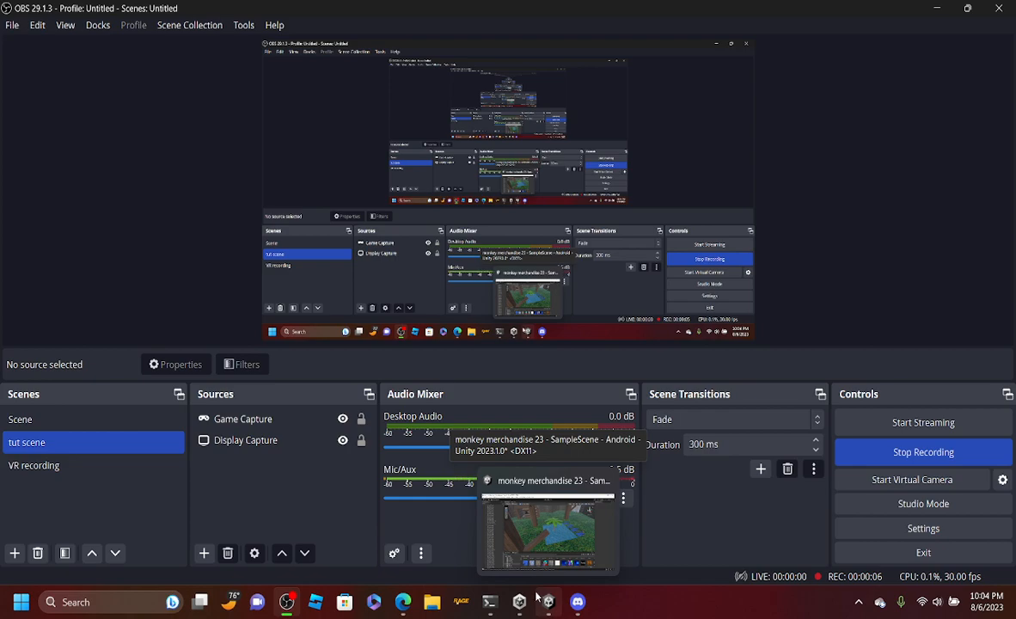
Bring the Unity editor with the palm-tree pool scene to the front while OBS records
click(548, 602)
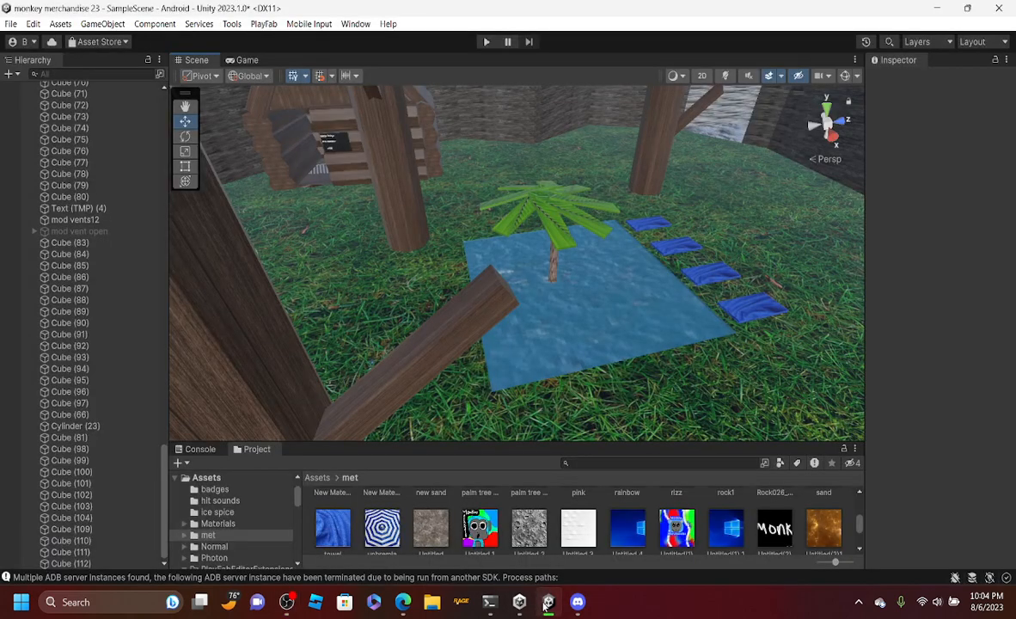
Fly the Scene view down to water level beside the pool and the blue tiles
drag(515, 258, 598, 313)
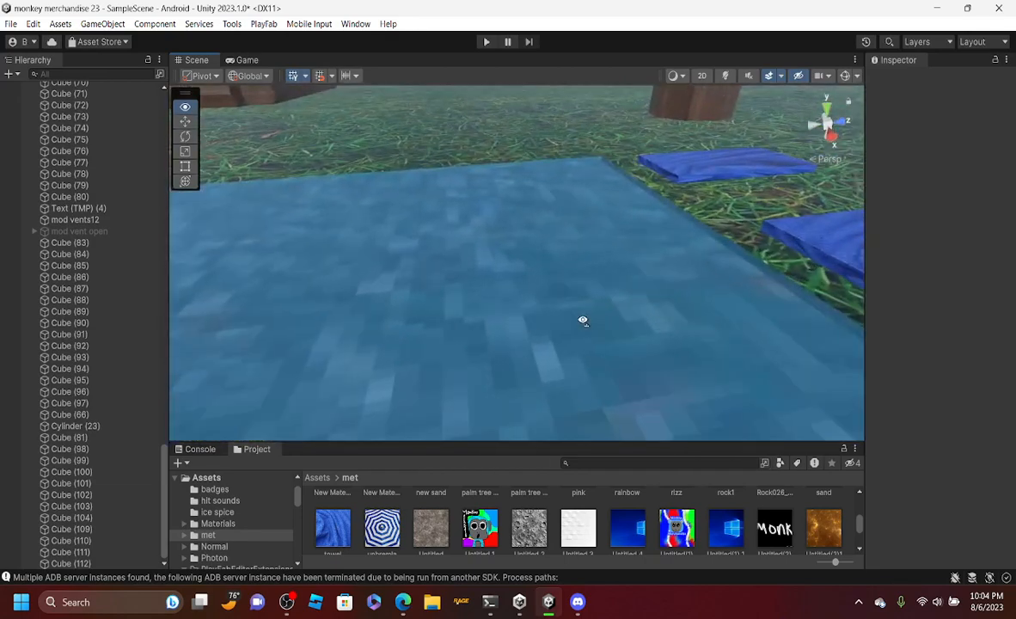
drag(583, 322, 615, 321)
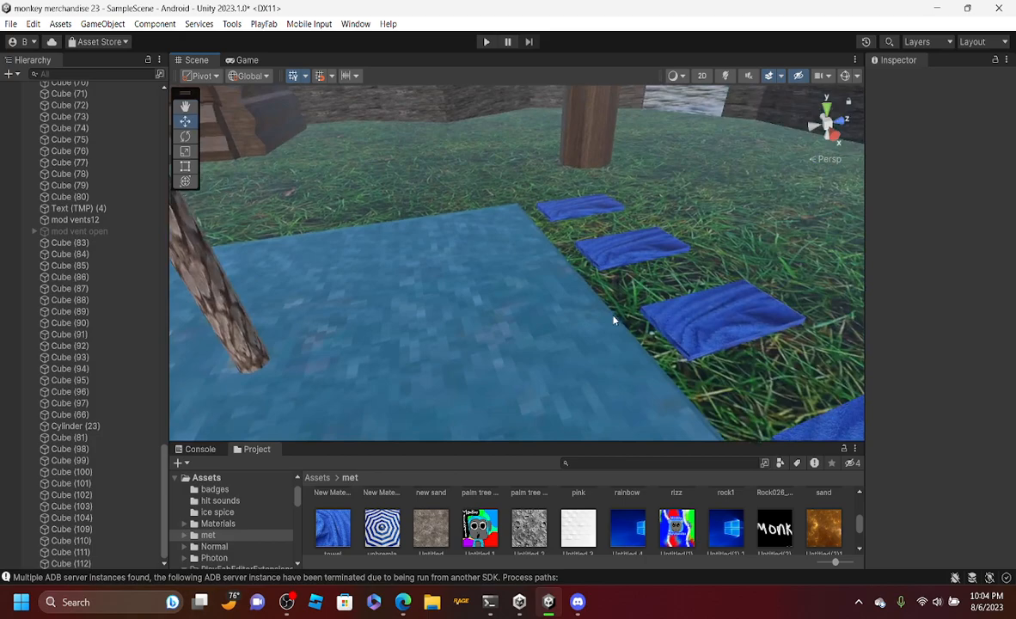
drag(615, 320, 406, 299)
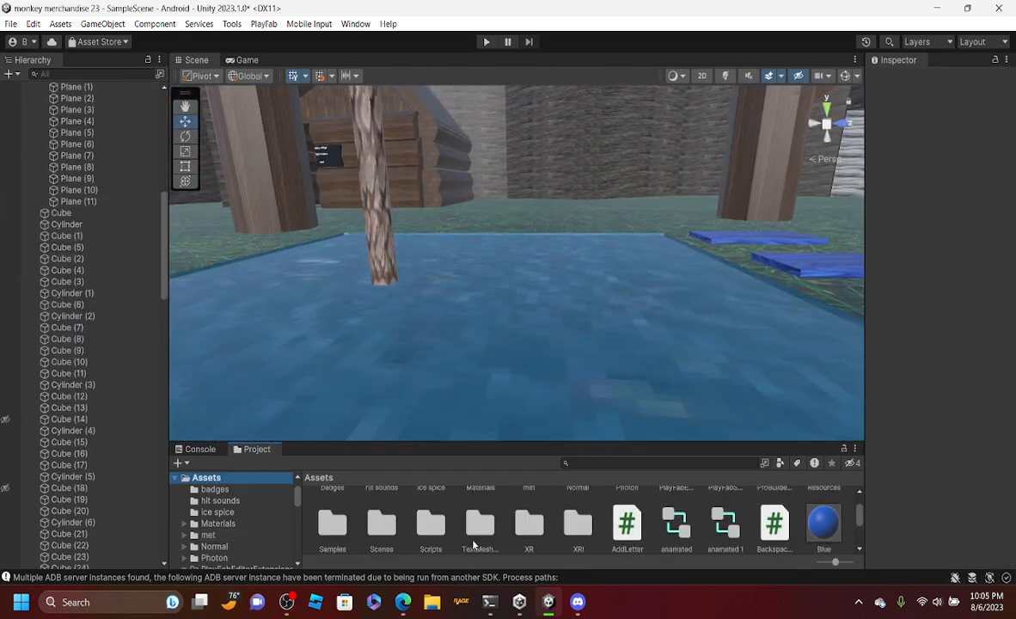
Add a new 3D cube to the scene to become the Ocean-material water volume
click(215, 488)
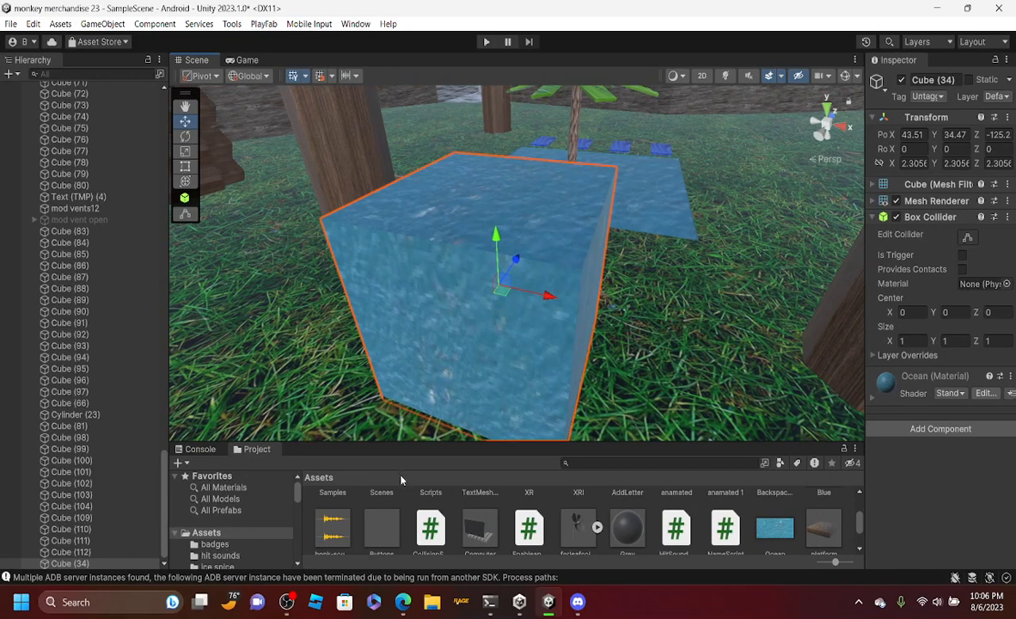
Browse from the root Assets folder into the Scripts folder
scroll(down, 3)
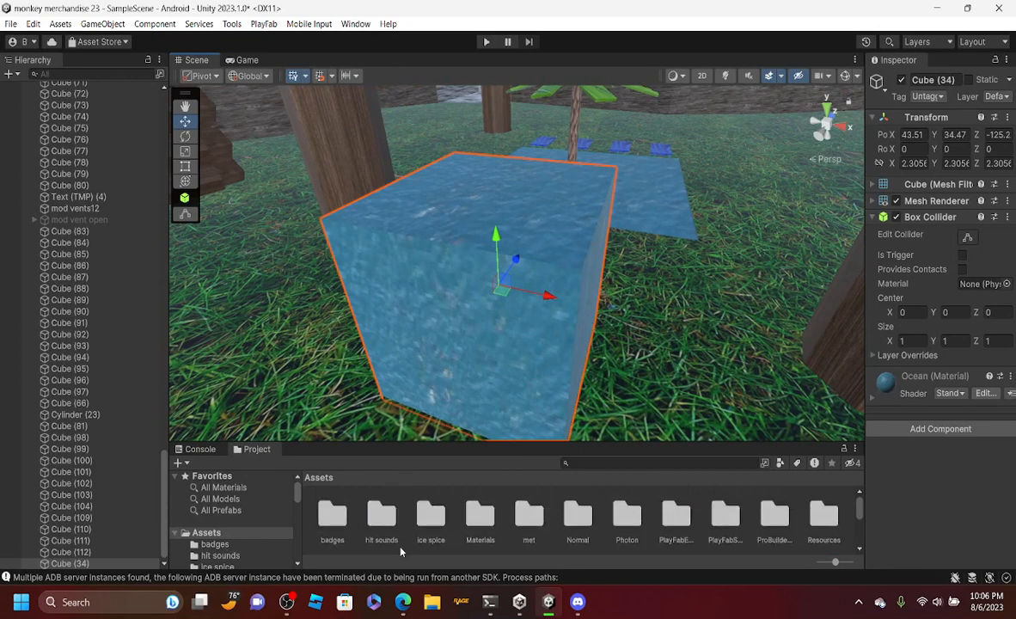
mouse_move(424, 524)
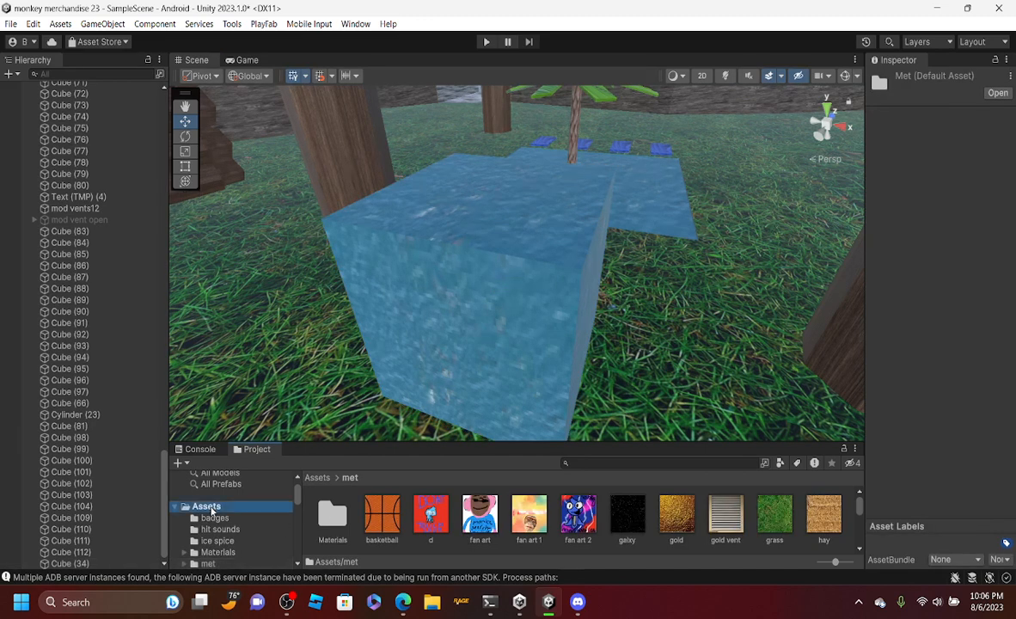
click(204, 506)
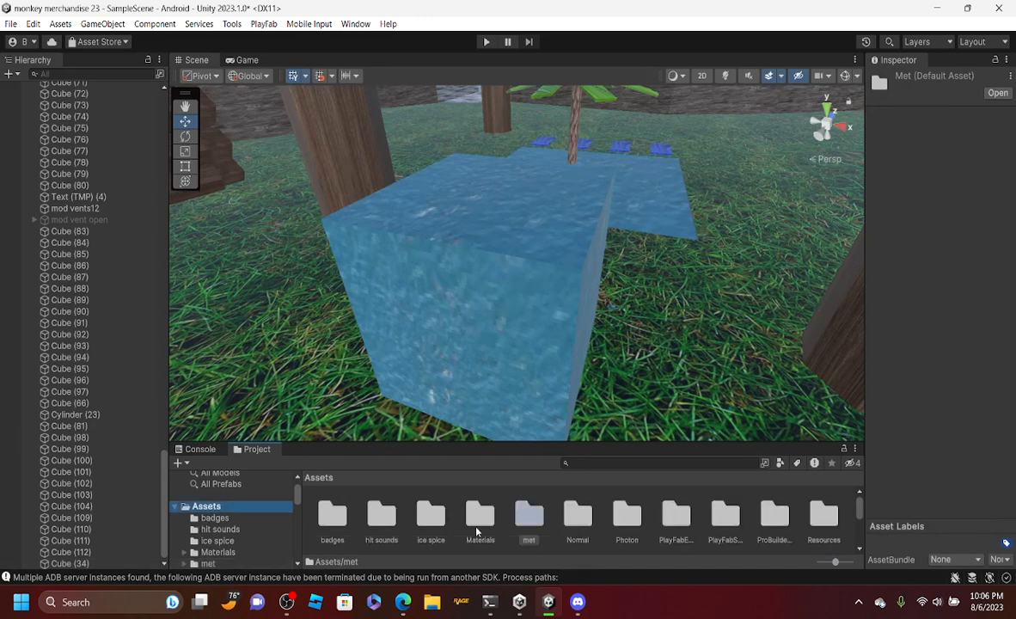
click(430, 516)
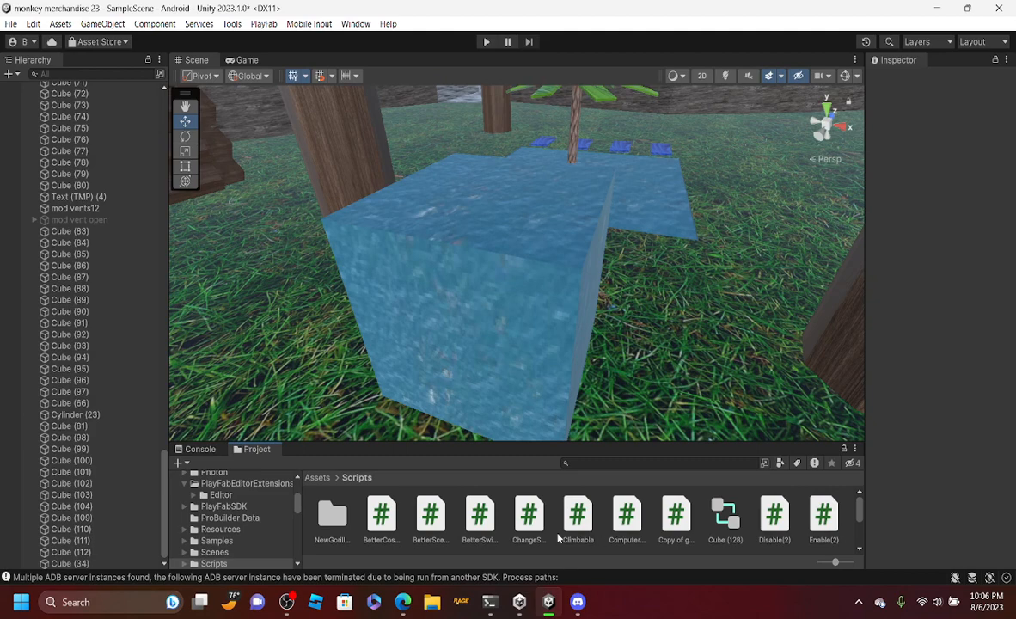
mouse_move(544, 553)
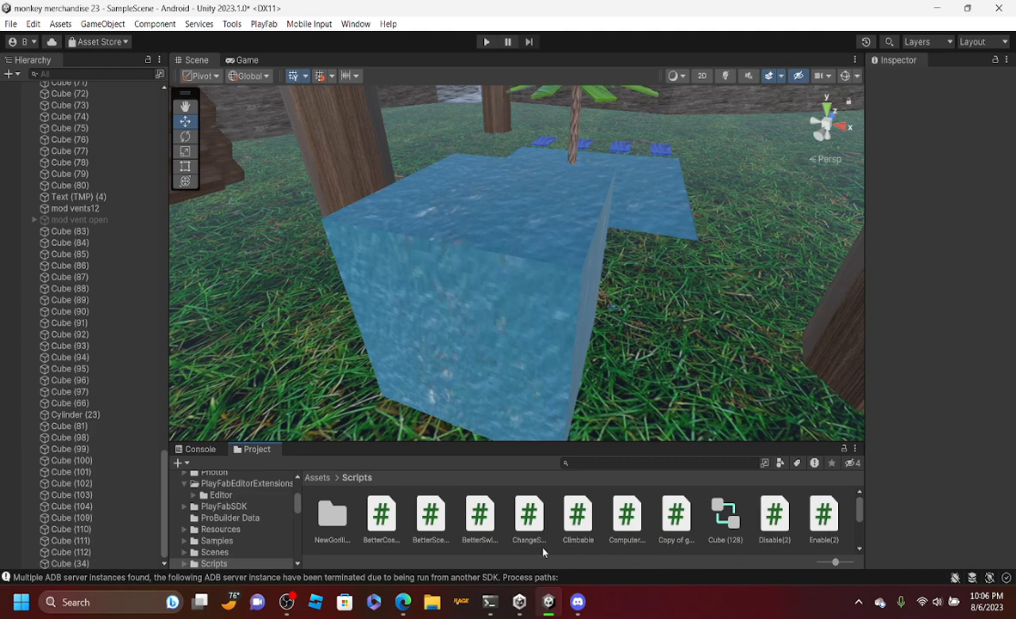
Drop BetterSwimmingScript onto the water cube and select the cube to show its settings
click(478, 514)
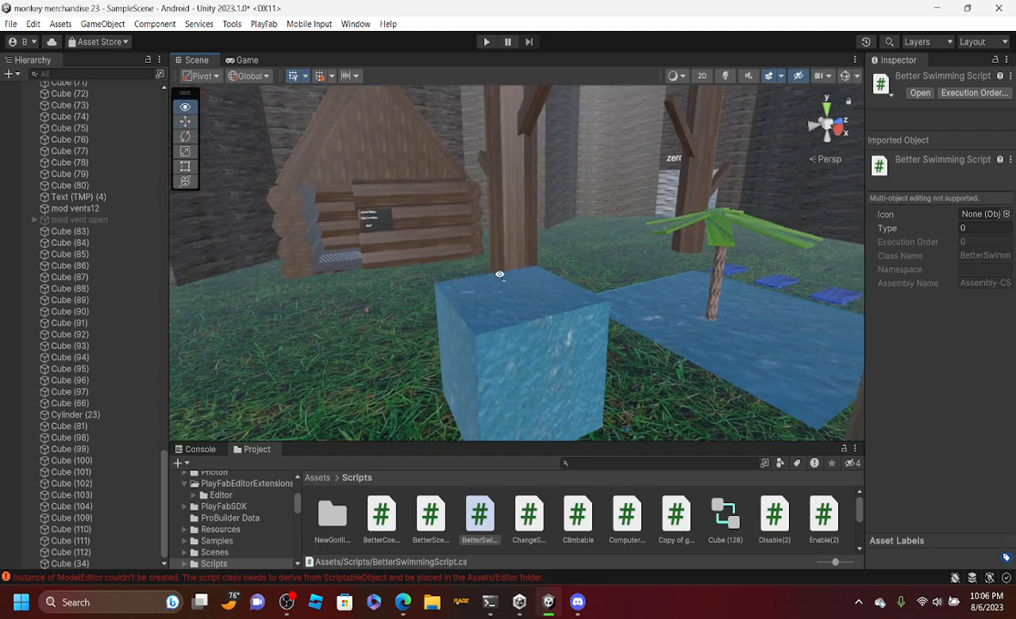
drag(500, 275, 641, 299)
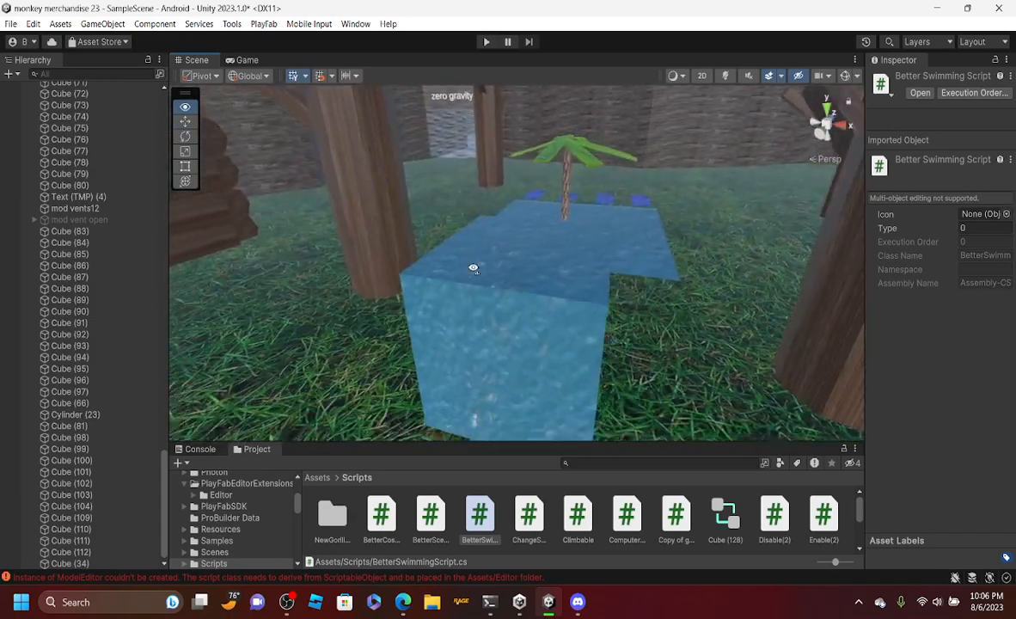
click(498, 301)
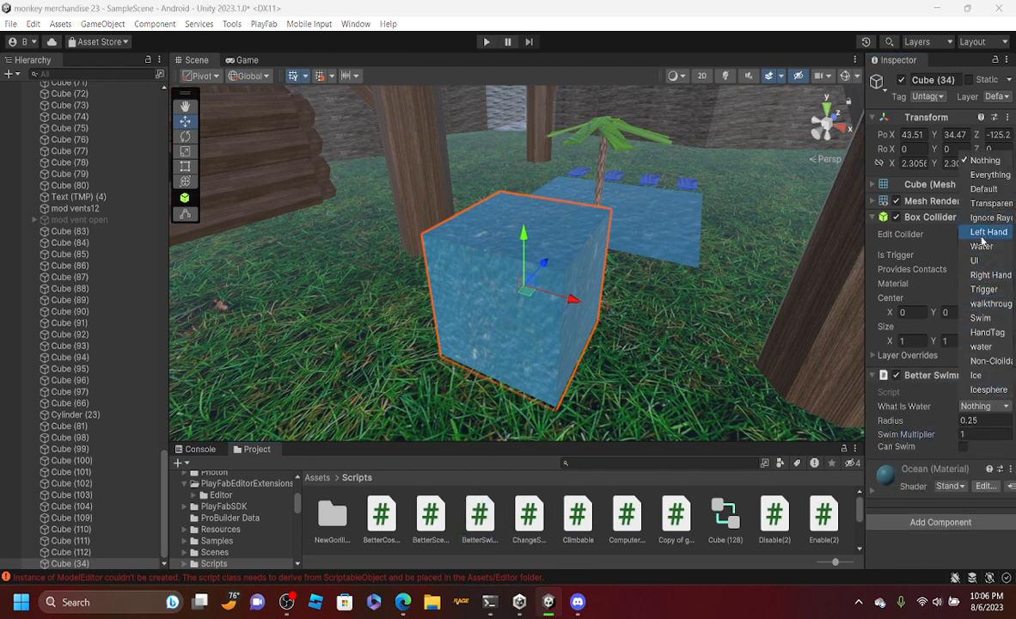
Set the swimming script's What Is Water mask to the Swim layer
click(982, 318)
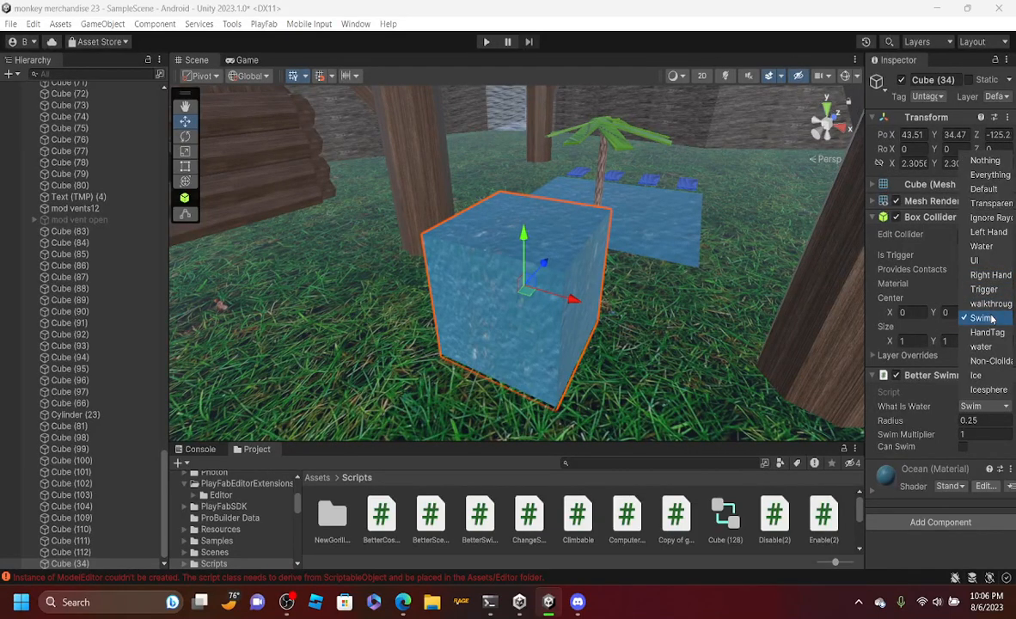
click(983, 318)
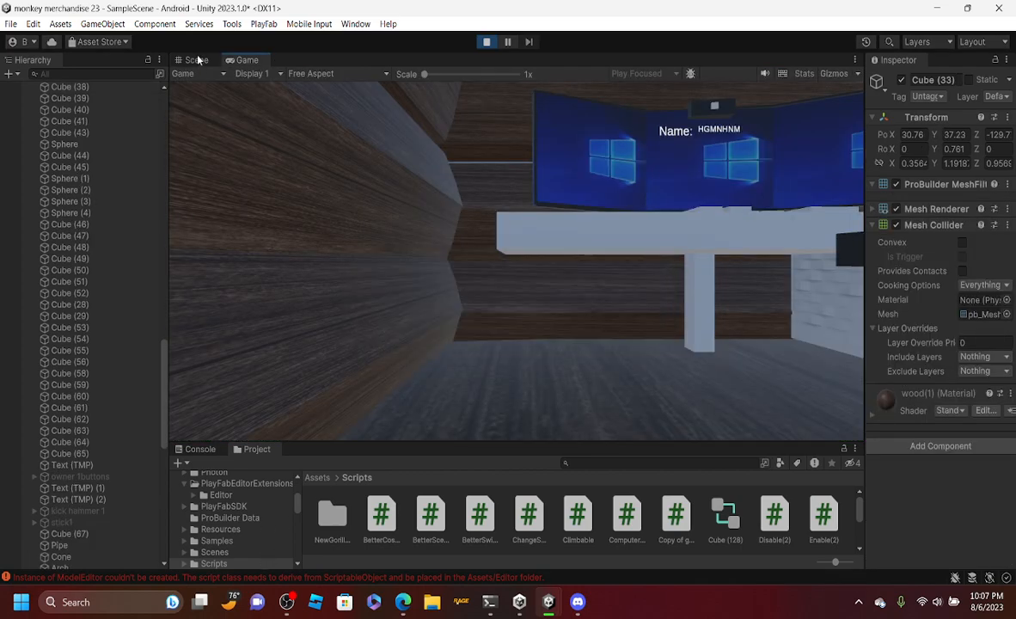
Watch play mode in the Scene view and select the Gorilla Rig player in the Hierarchy
click(196, 58)
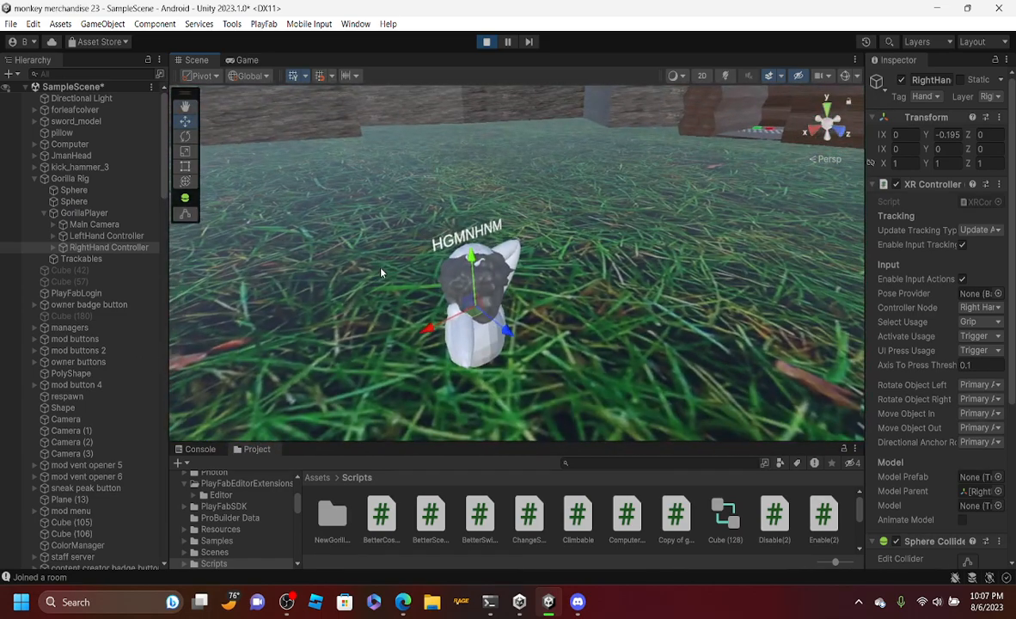
click(84, 213)
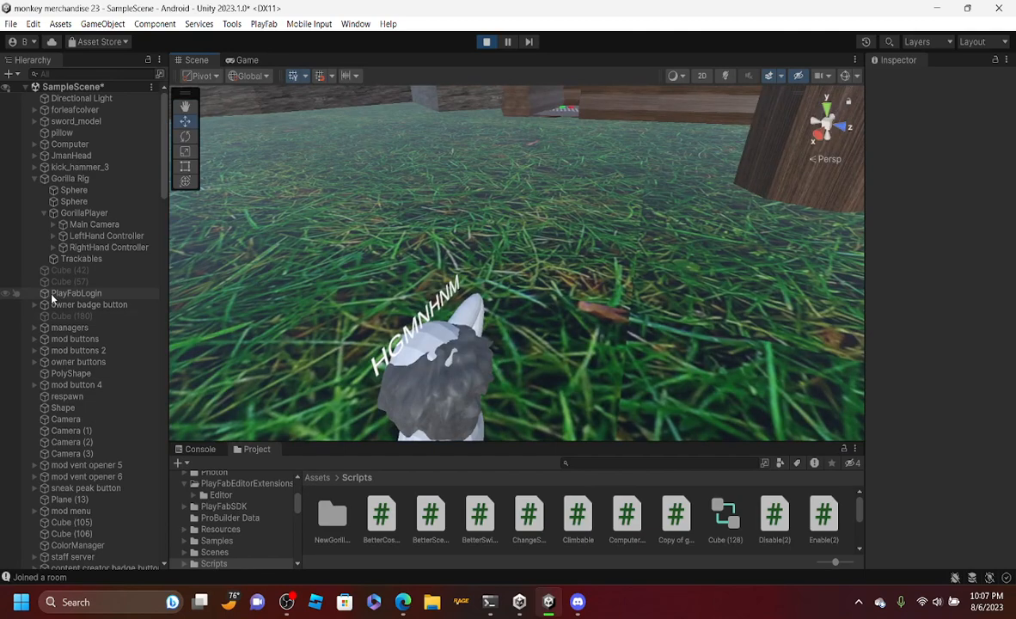
click(82, 214)
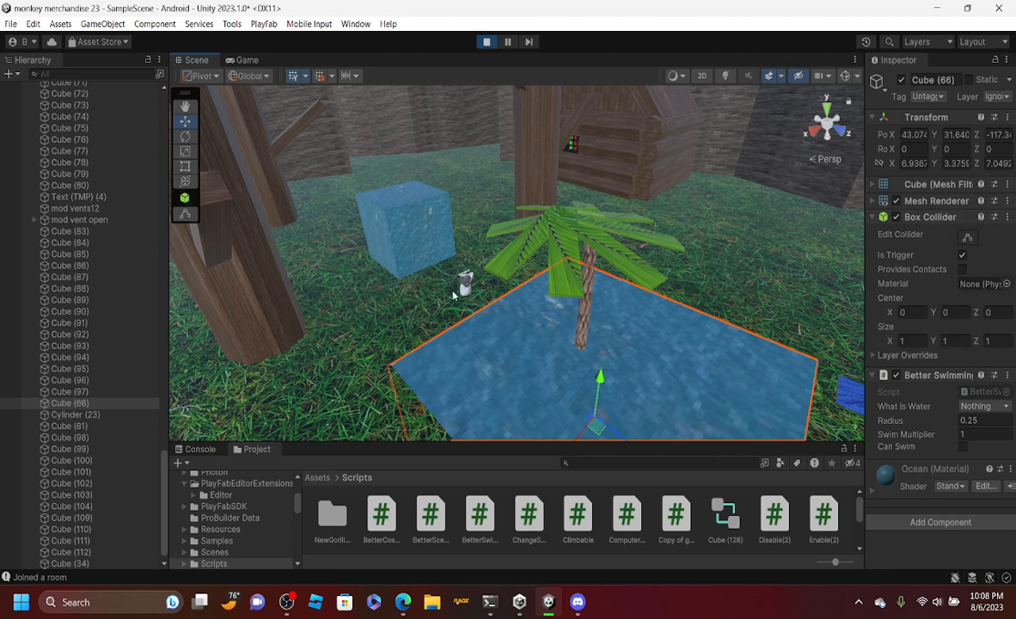
mouse_move(163, 475)
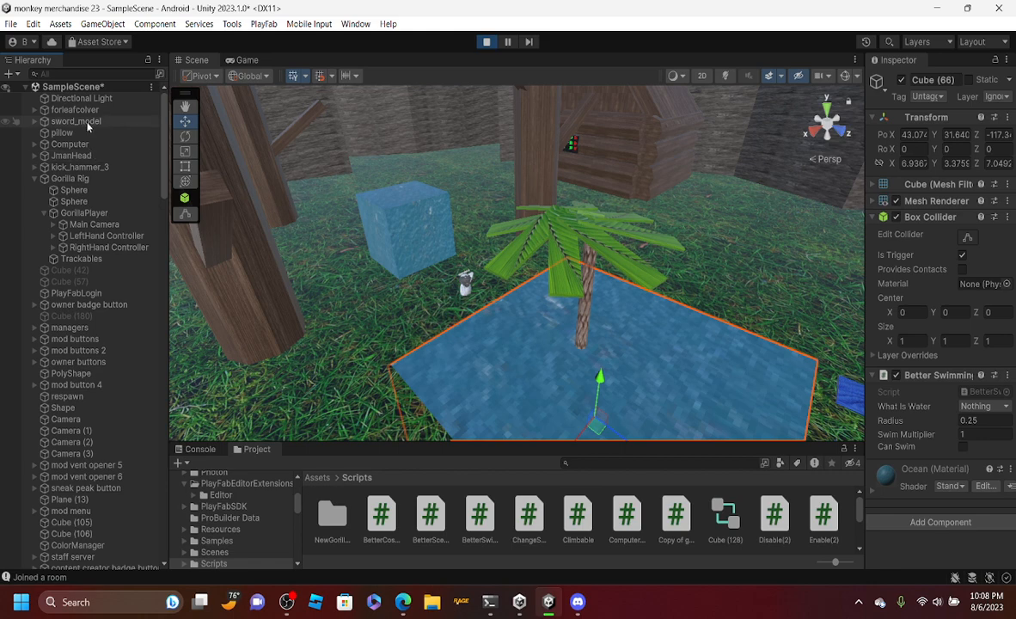
Select GorillaPlayer to show its Player component while it sits at the water cube
click(82, 213)
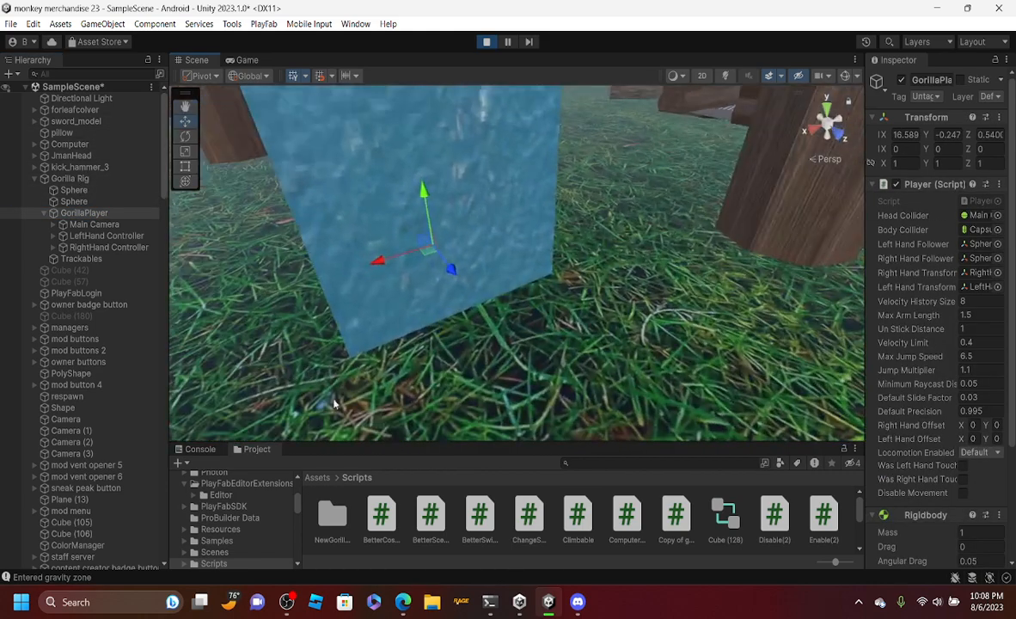
Alternate between RightHand Controller and GorillaPlayer to steer the gorilla toward the water
click(110, 247)
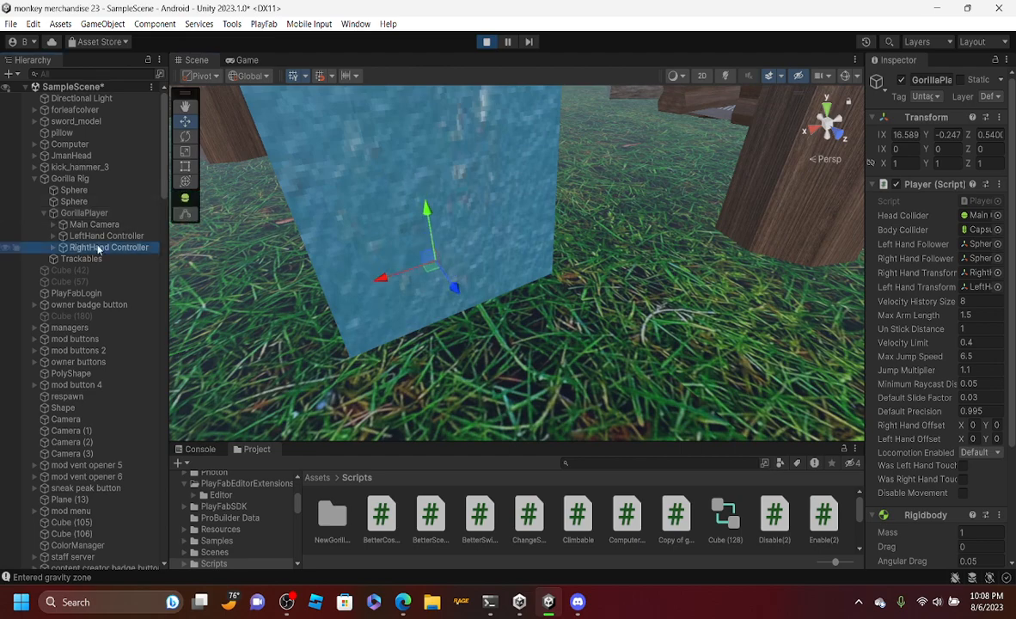
click(110, 248)
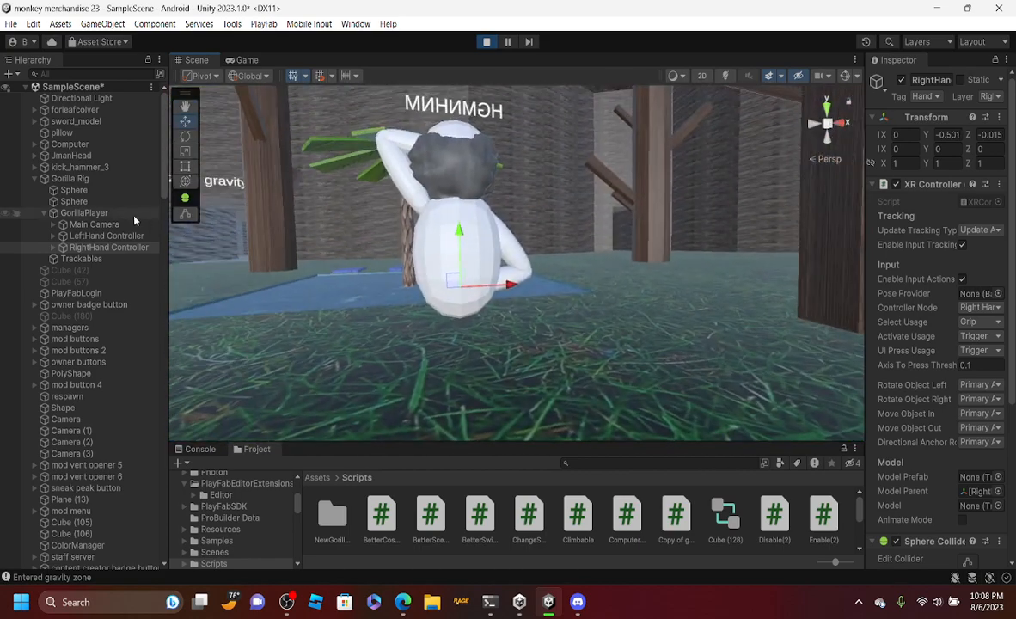
click(83, 213)
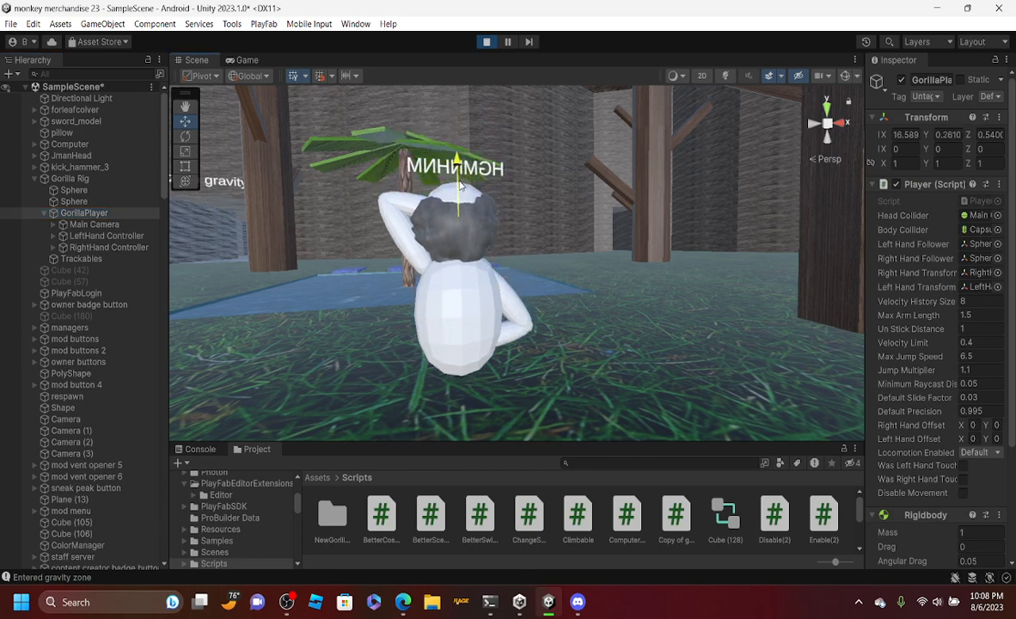
click(108, 247)
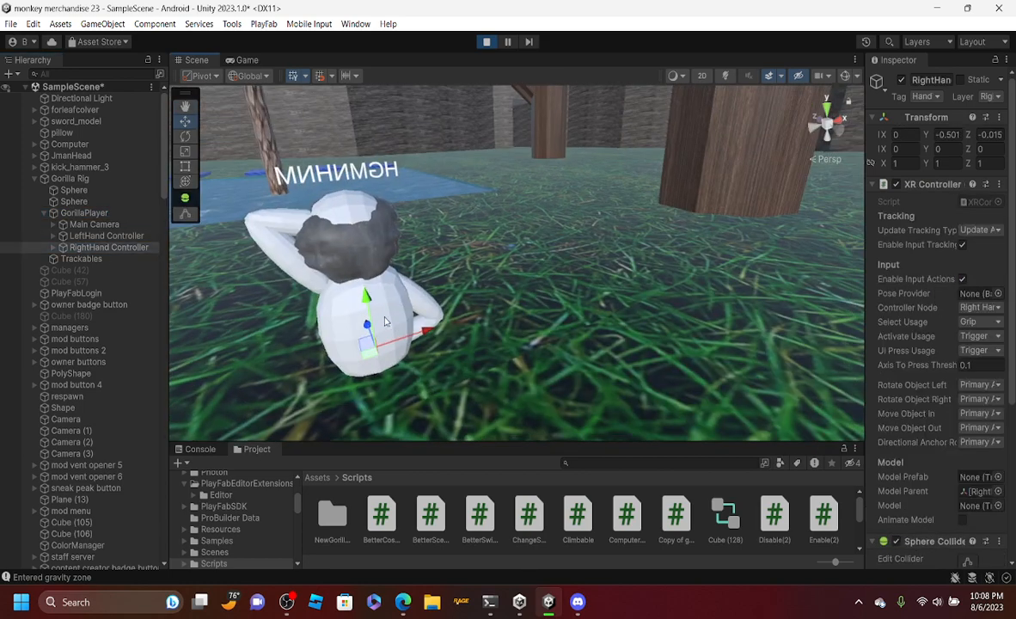